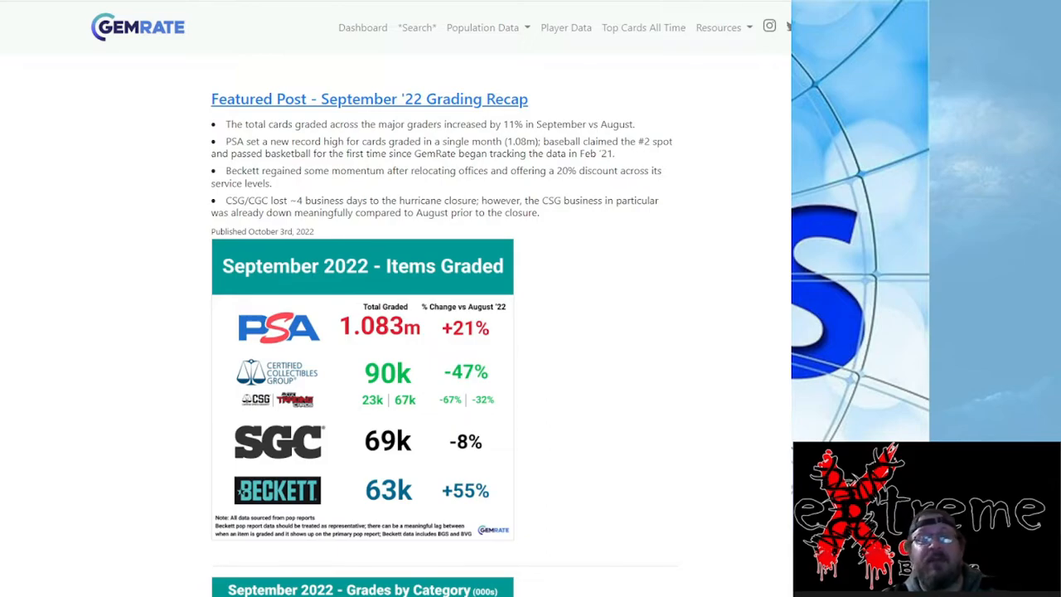
scroll("down", 3)
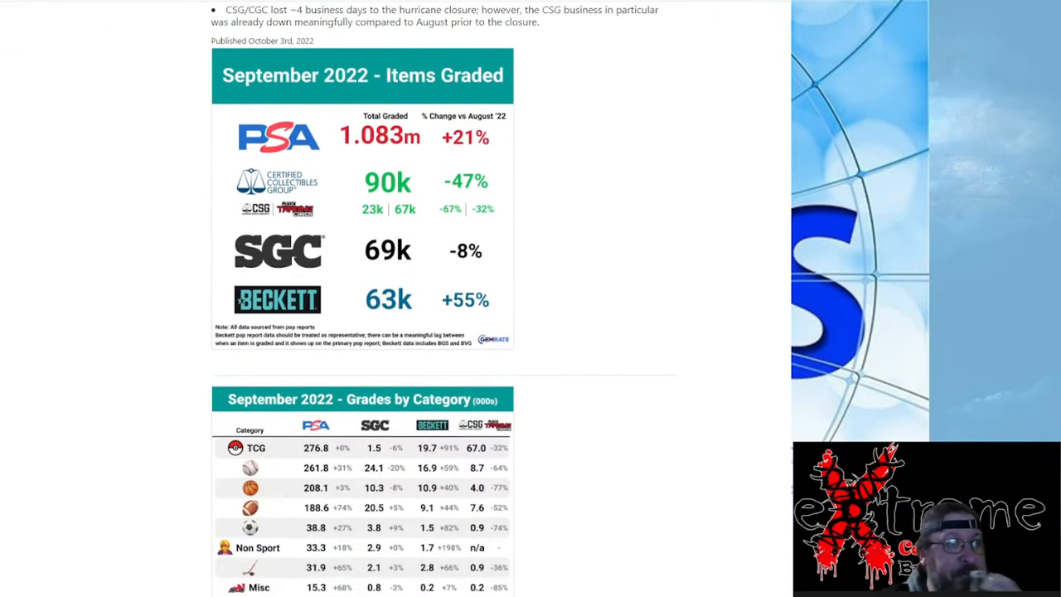
scroll("down", 3)
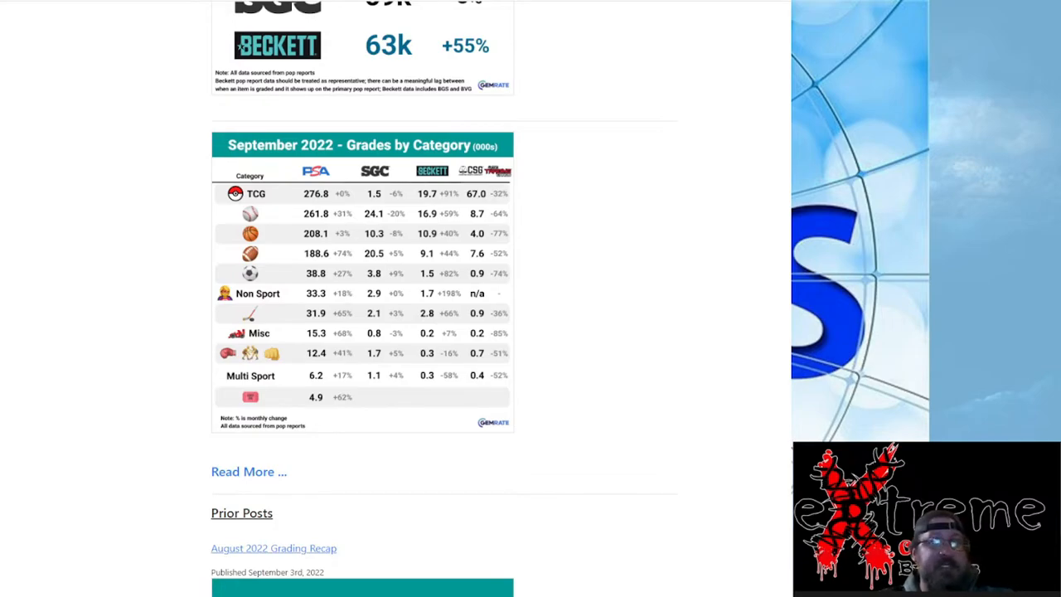
scroll("down", 3)
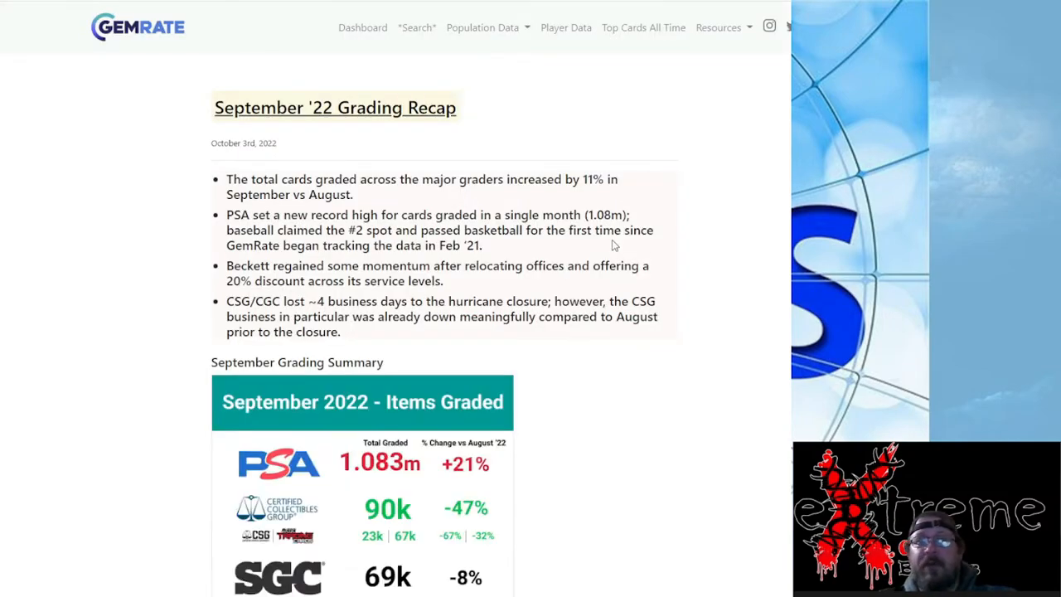
scroll("down", 3)
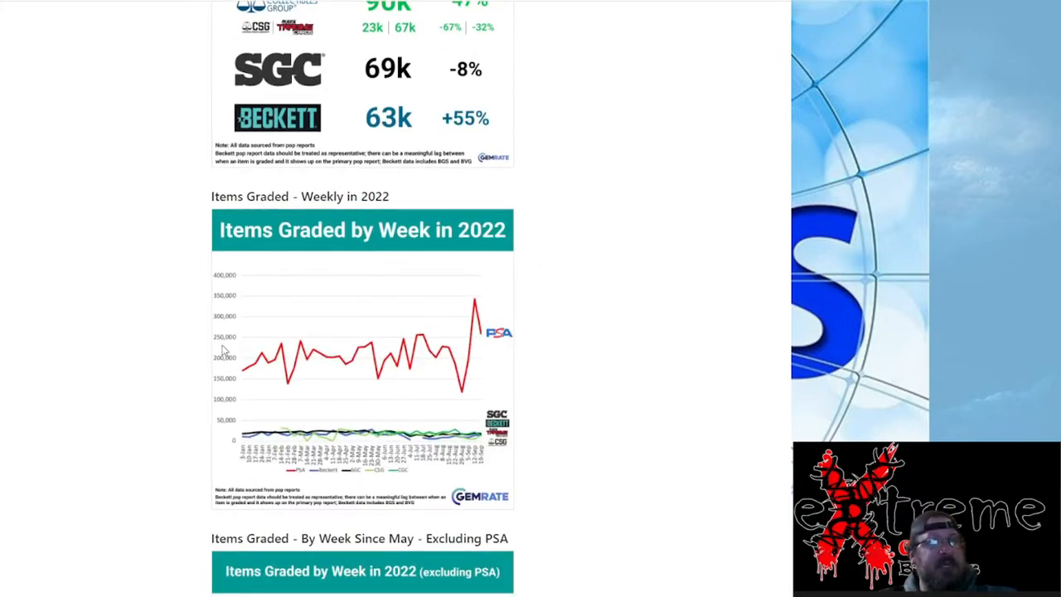
scroll("down", 3)
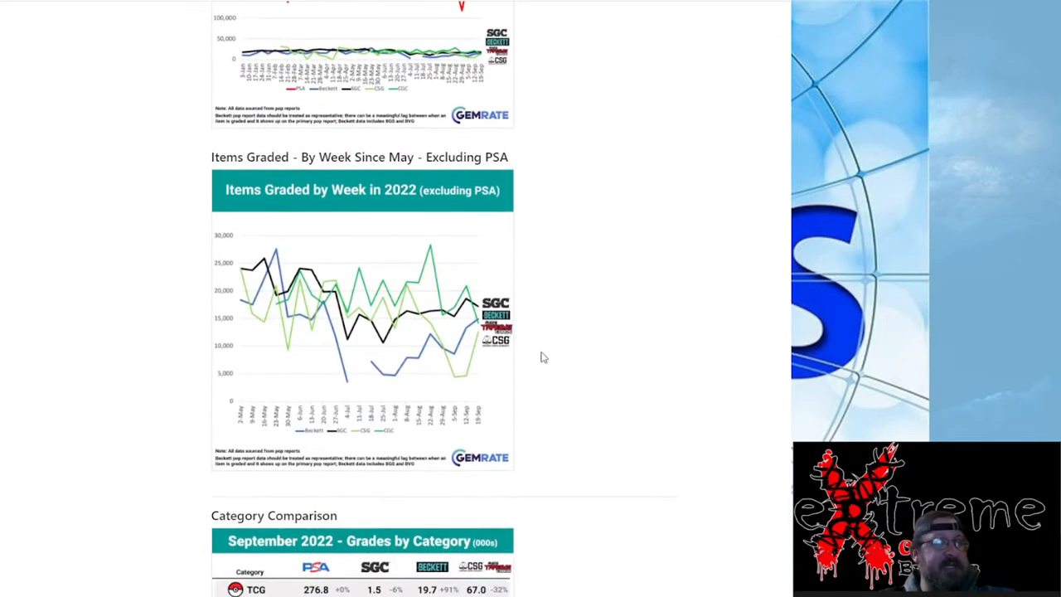
scroll("down", 3)
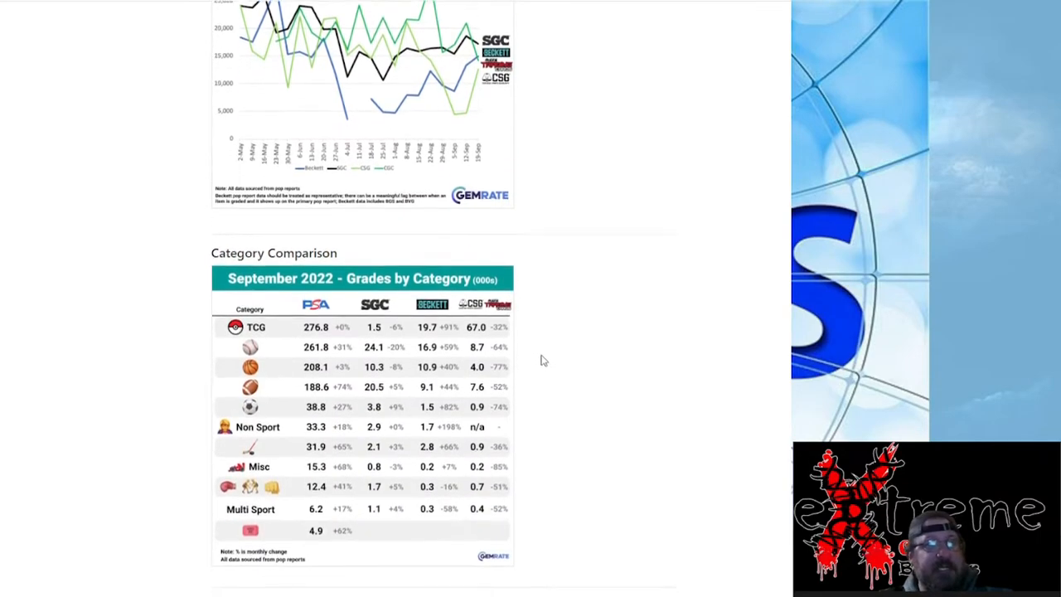
scroll("down", 3)
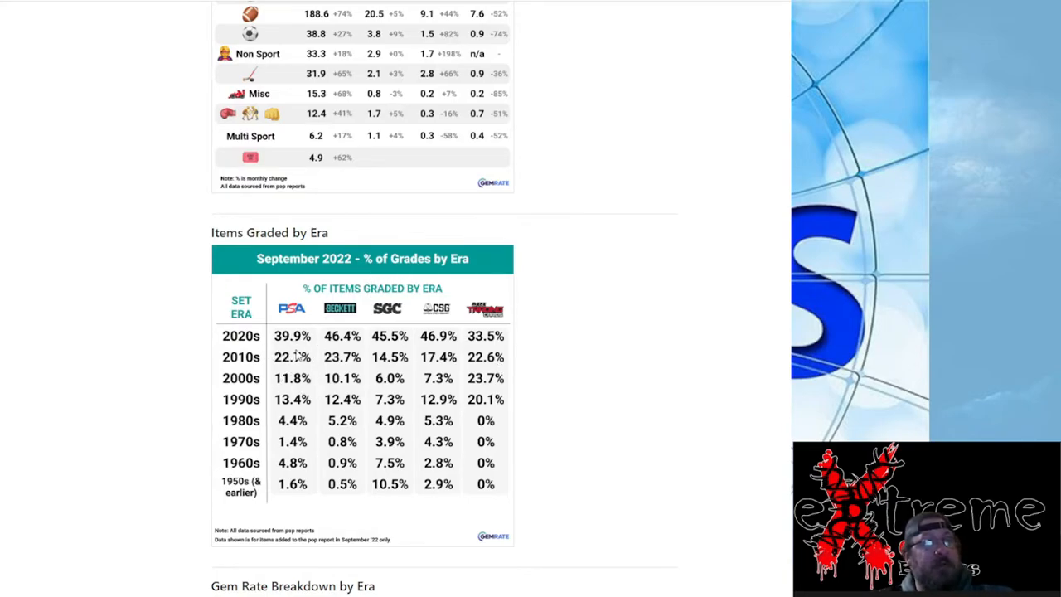
mouse_move(414, 363)
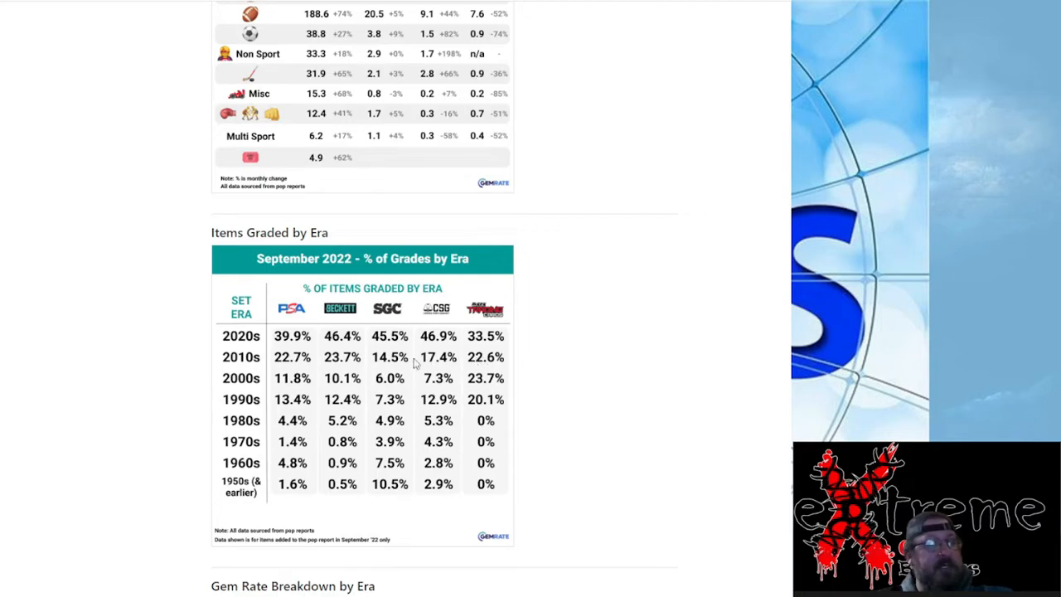
mouse_move(264, 372)
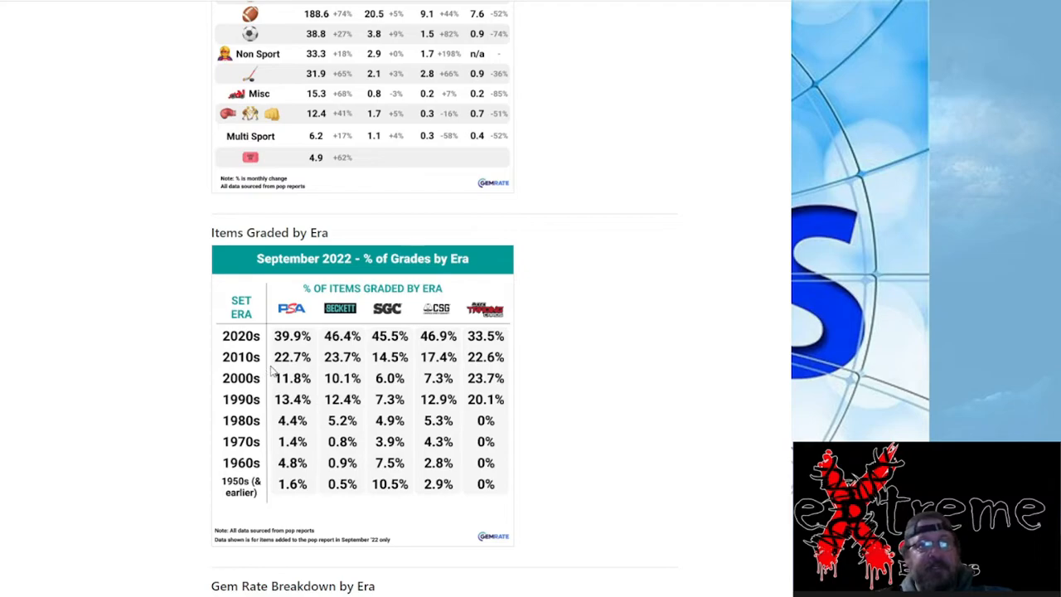
mouse_move(276, 379)
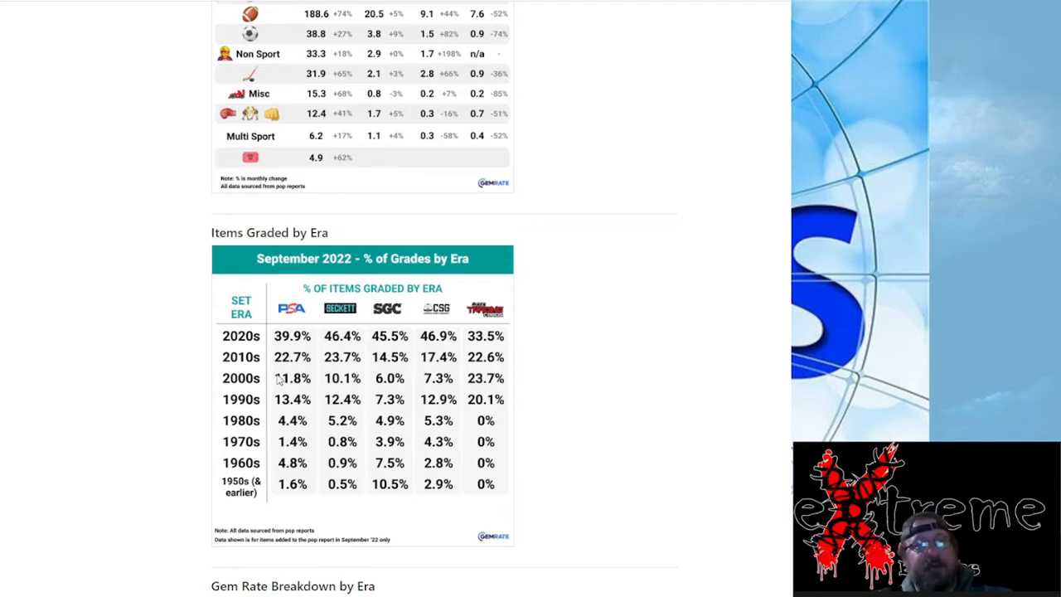
mouse_move(336, 493)
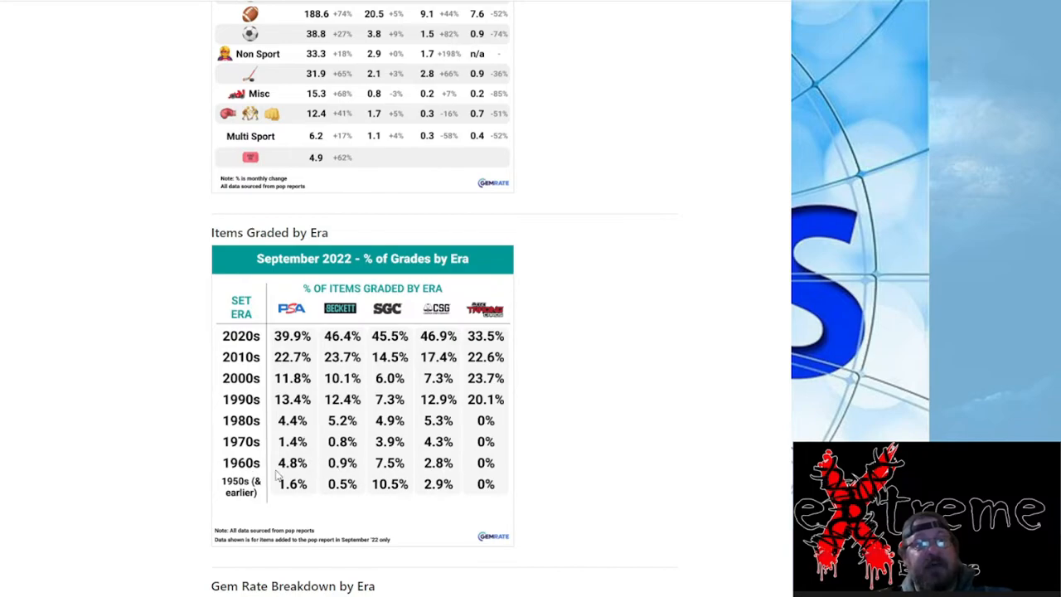
mouse_move(321, 477)
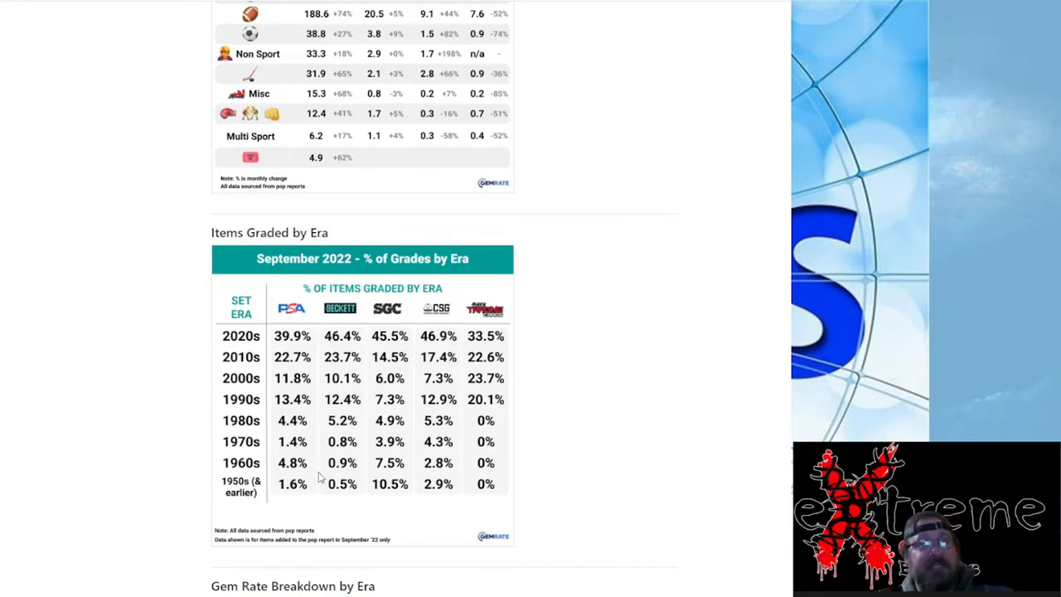
scroll("down", 3)
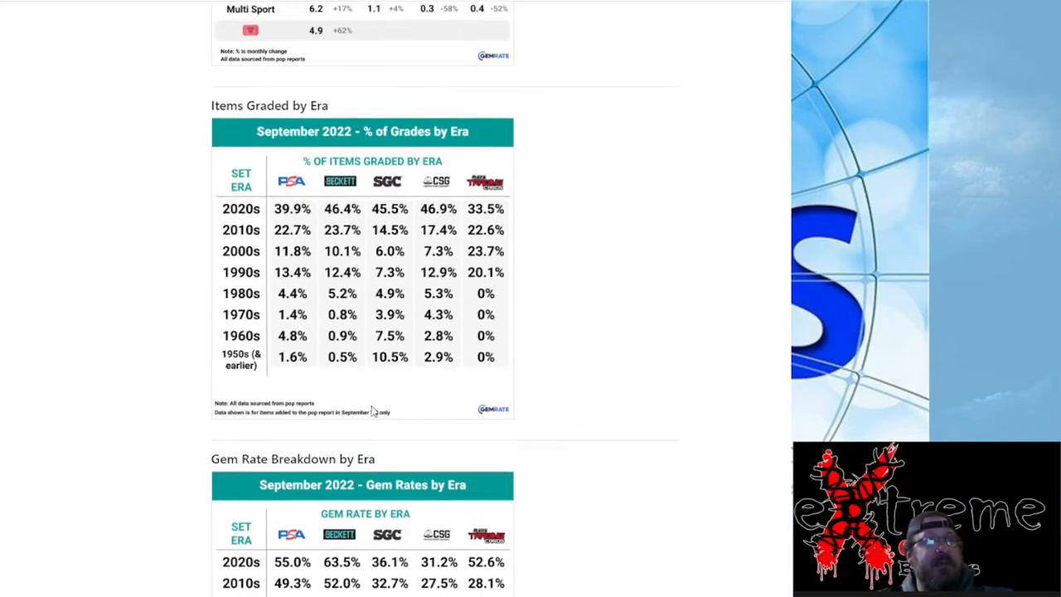
scroll("down", 3)
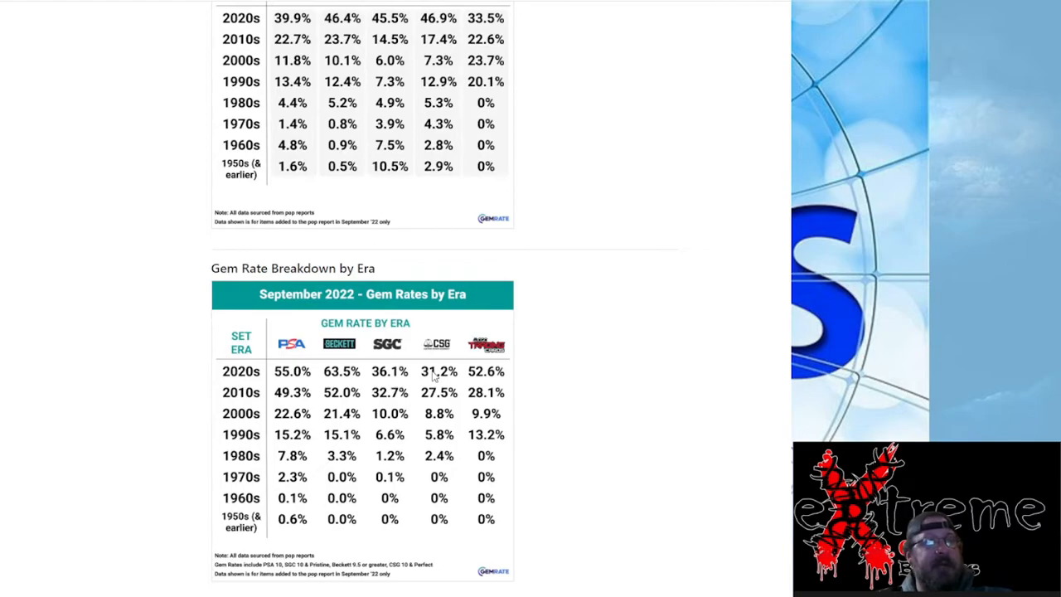
scroll("down", 3)
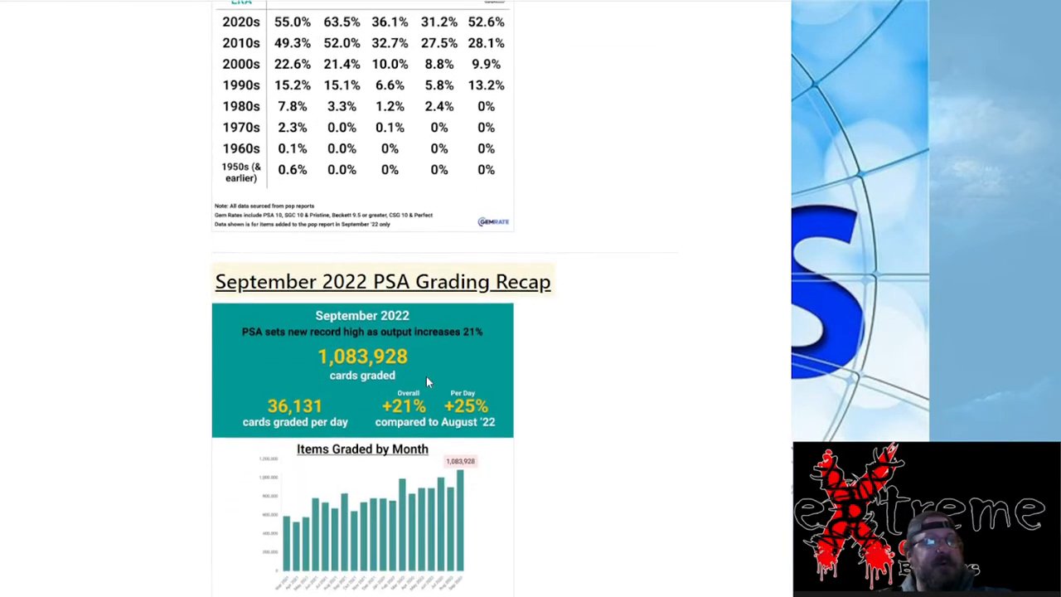
scroll("down", 3)
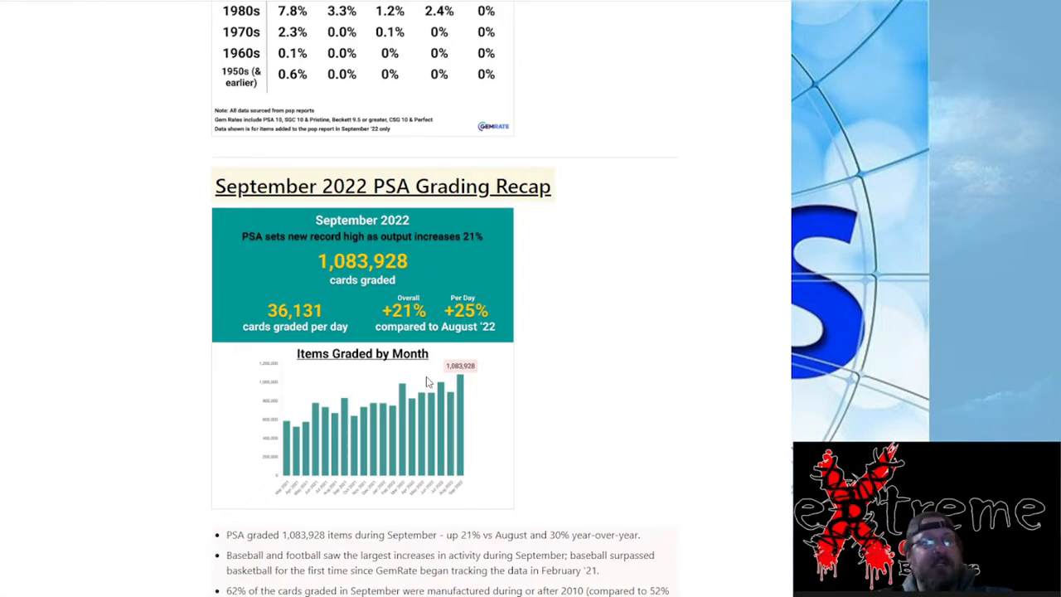
scroll("down", 3)
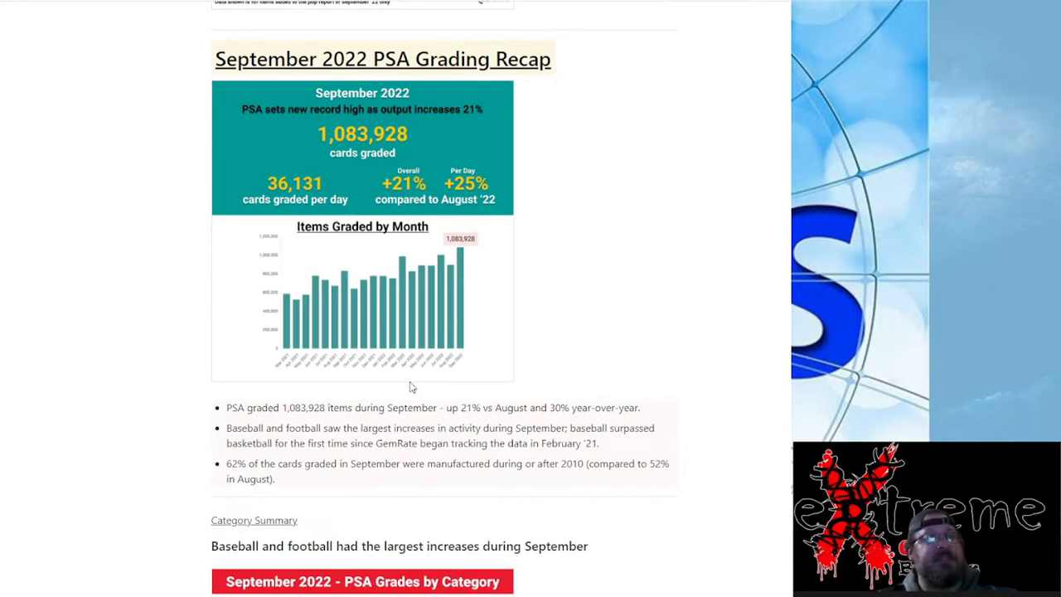
scroll("down", 3)
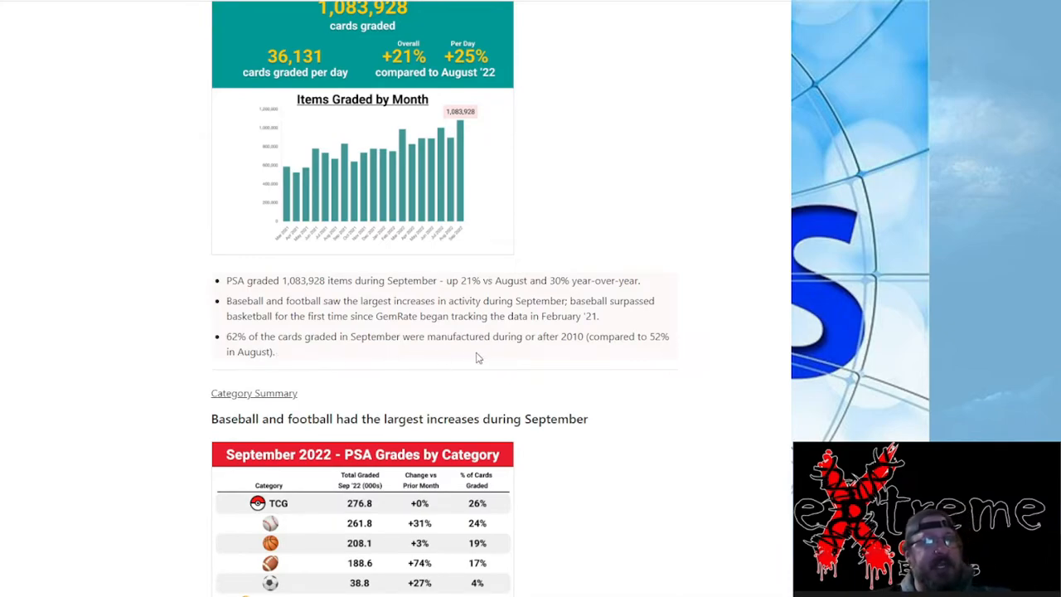
mouse_move(575, 358)
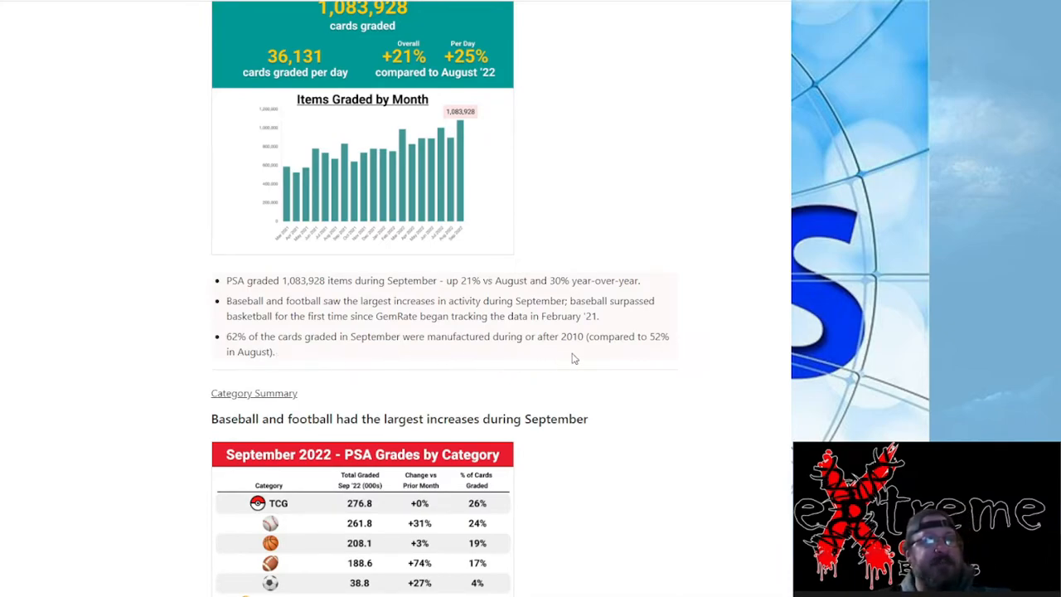
mouse_move(333, 374)
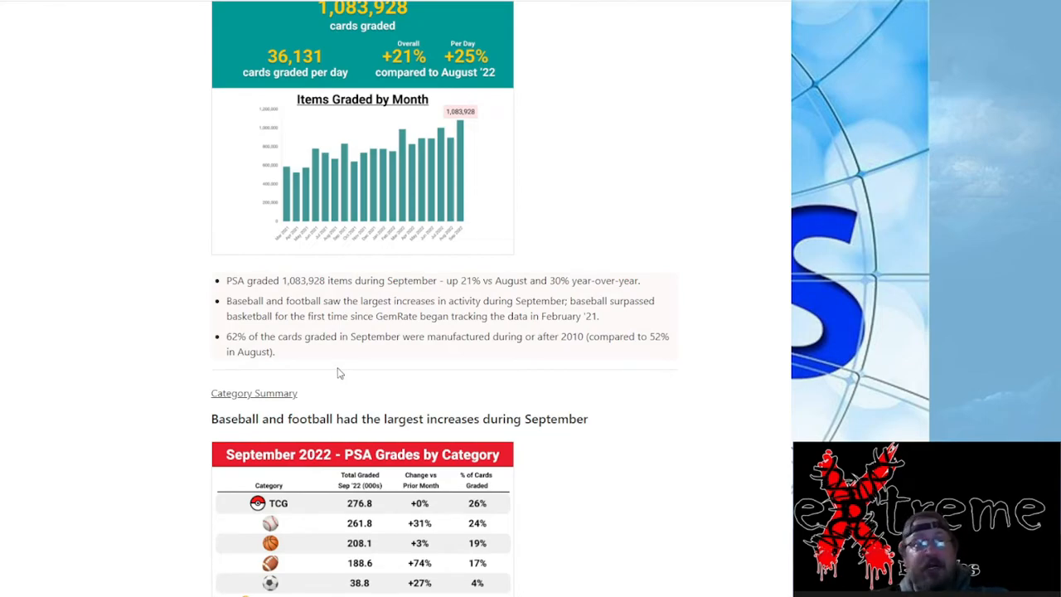
scroll("down", 3)
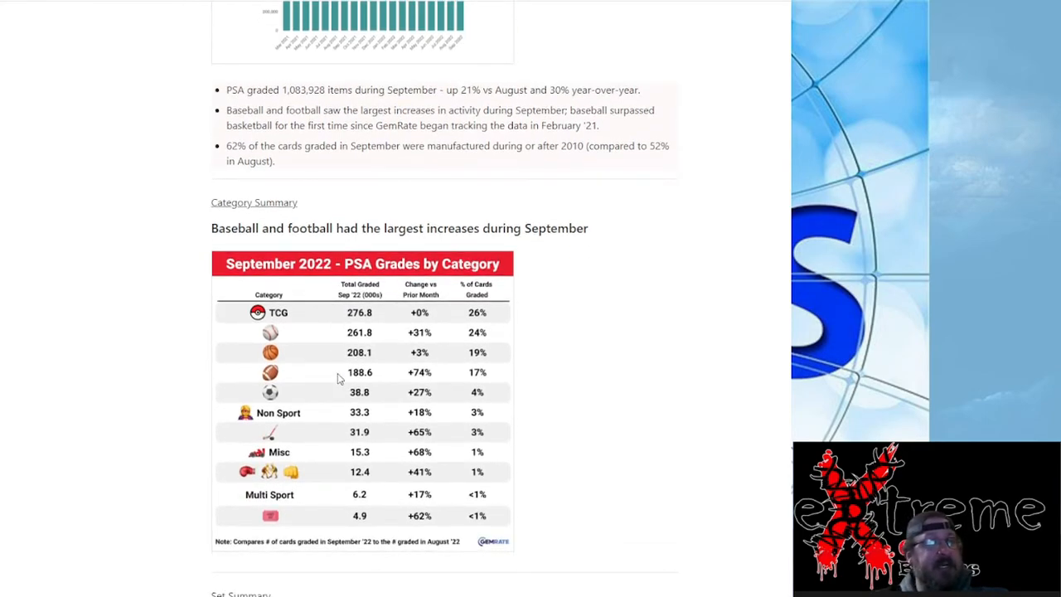
scroll("down", 3)
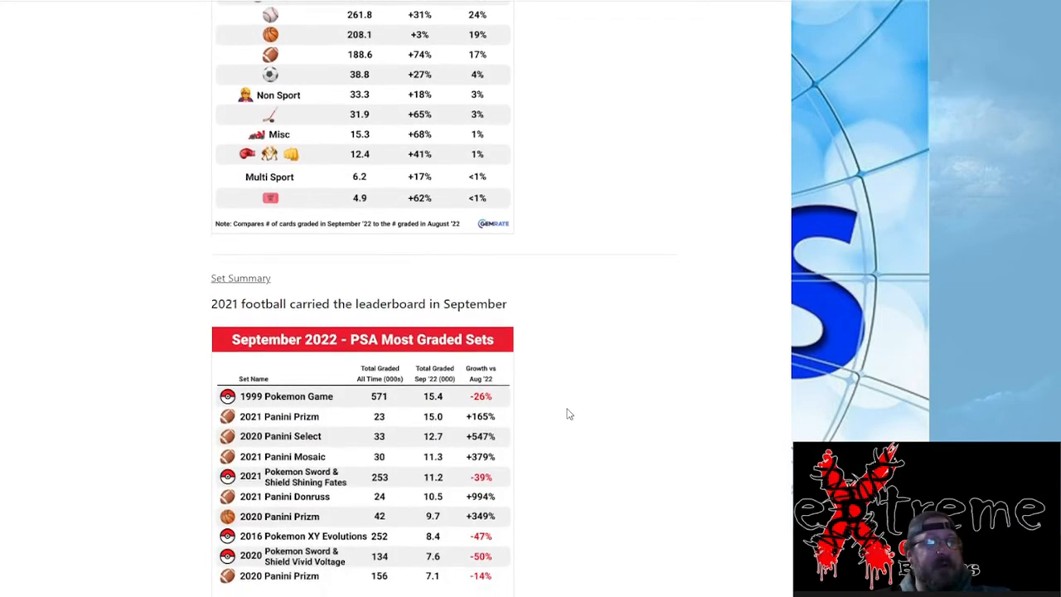
scroll("down", 3)
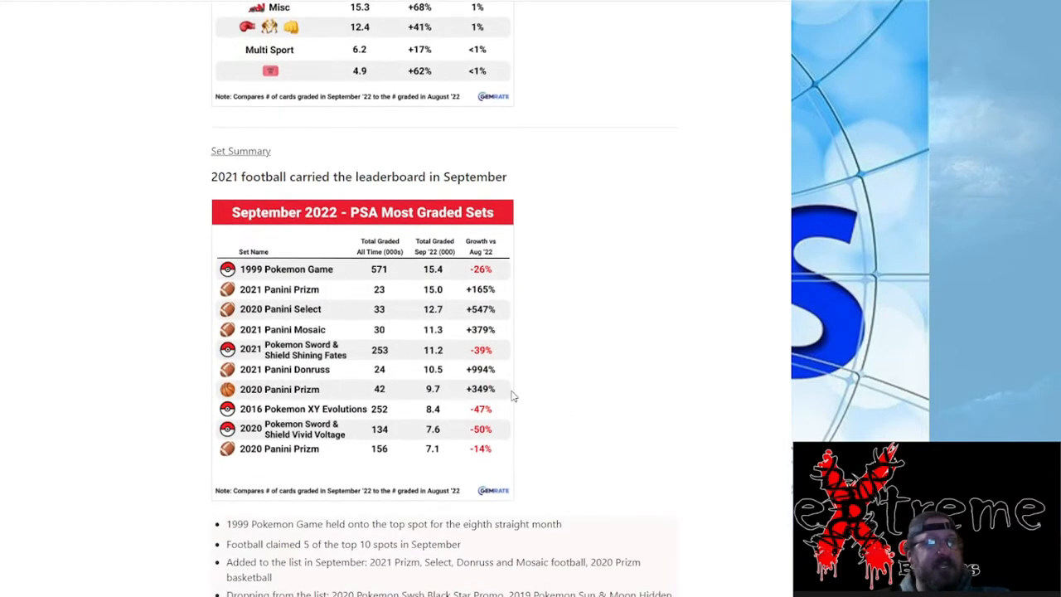
scroll("down", 3)
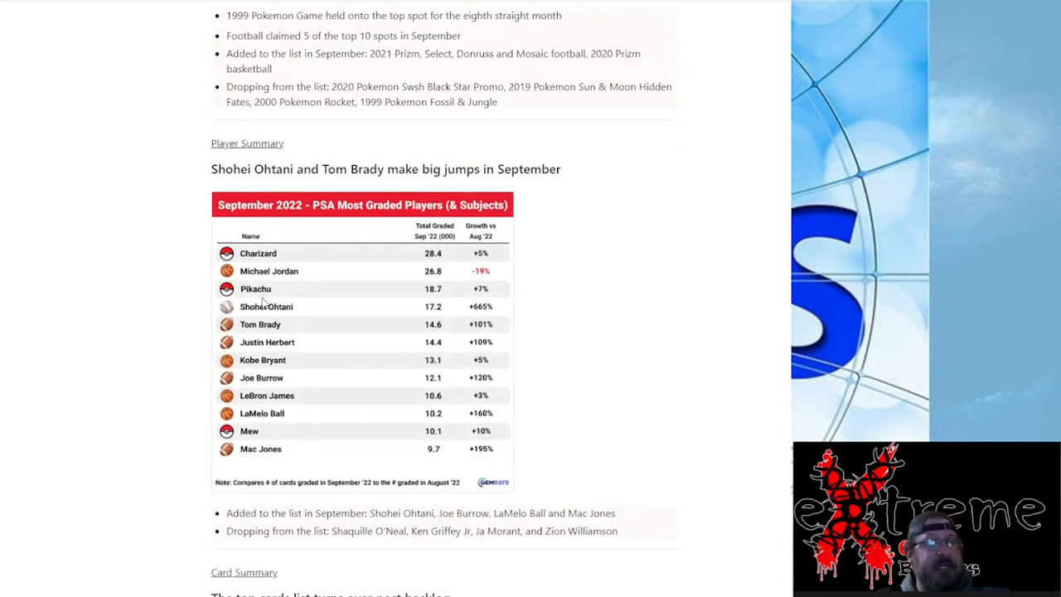
mouse_move(435, 289)
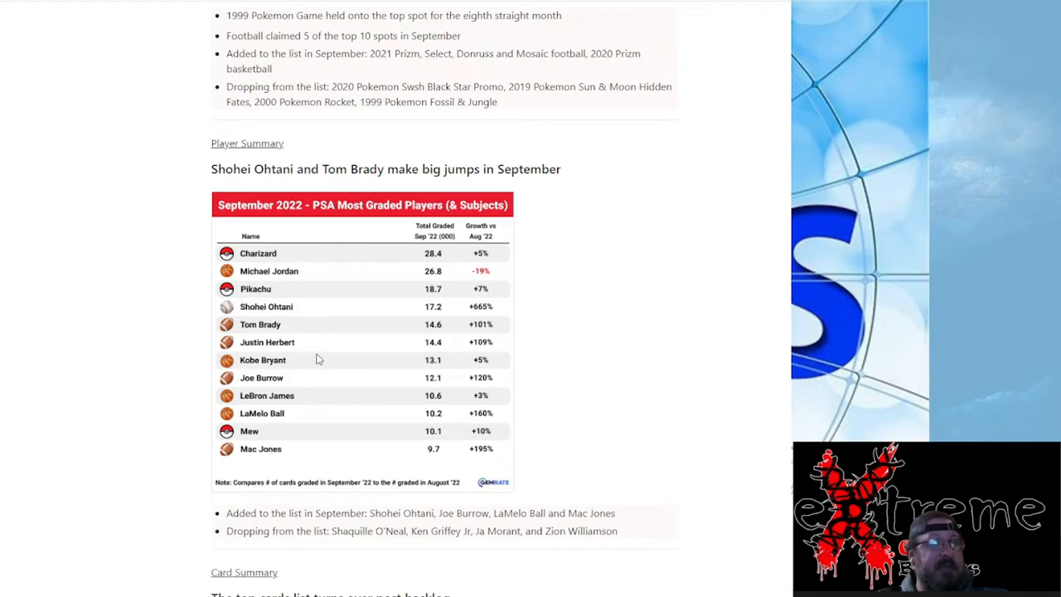
mouse_move(255, 363)
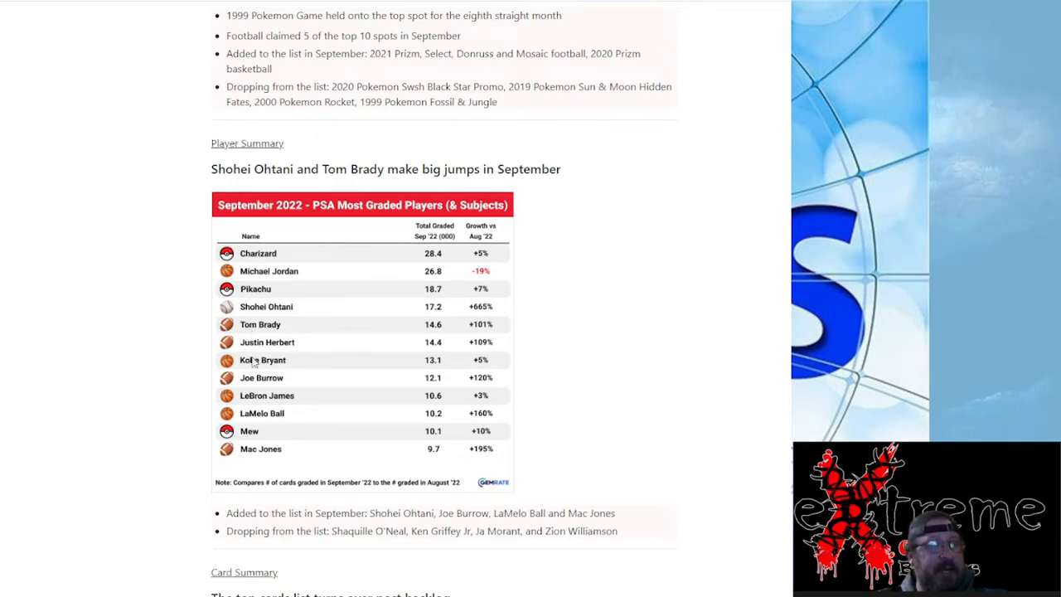
mouse_move(240, 390)
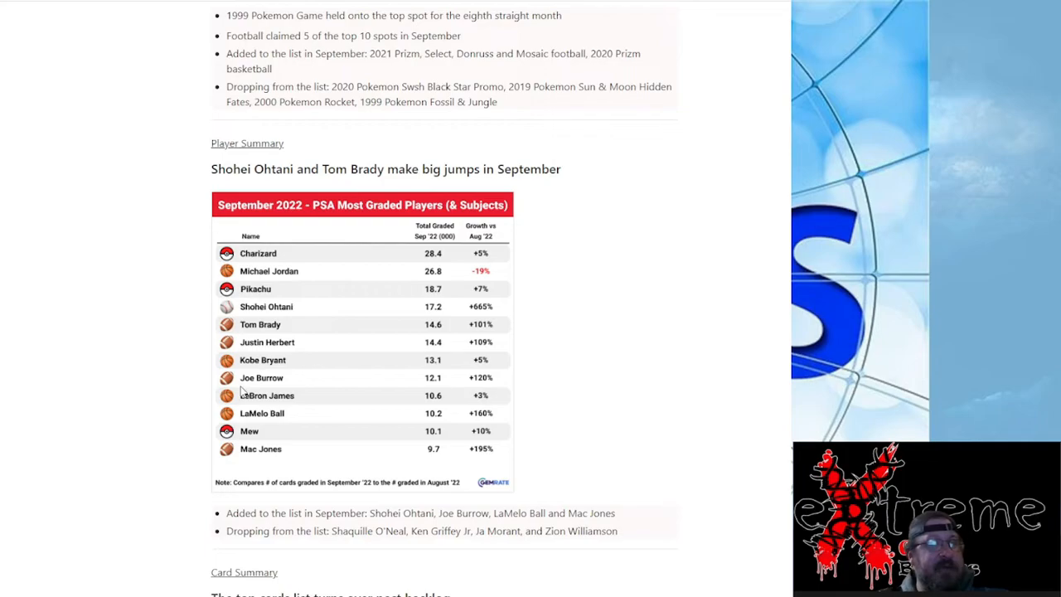
mouse_move(317, 384)
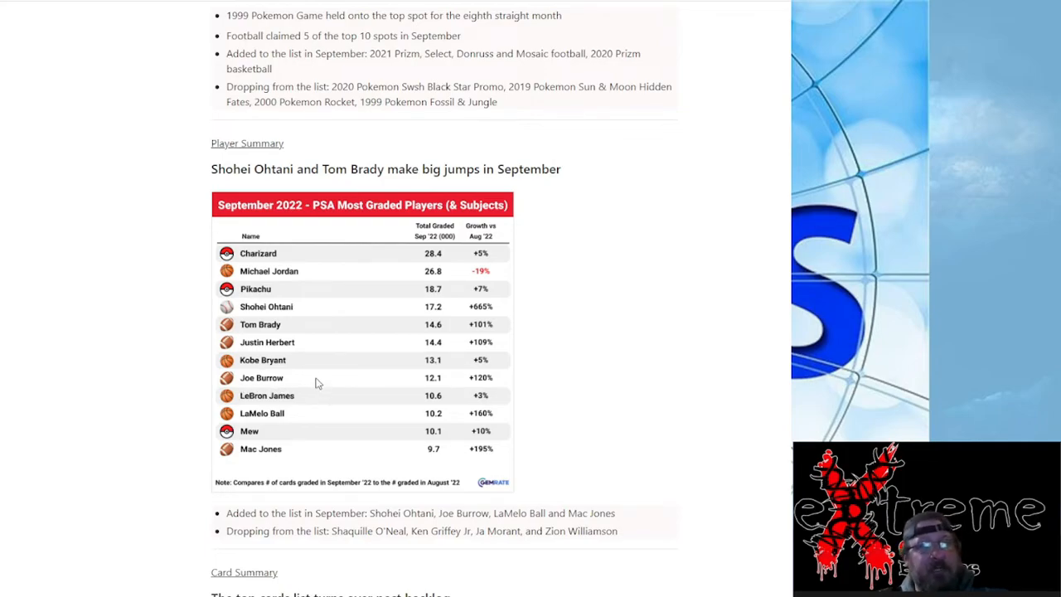
mouse_move(285, 404)
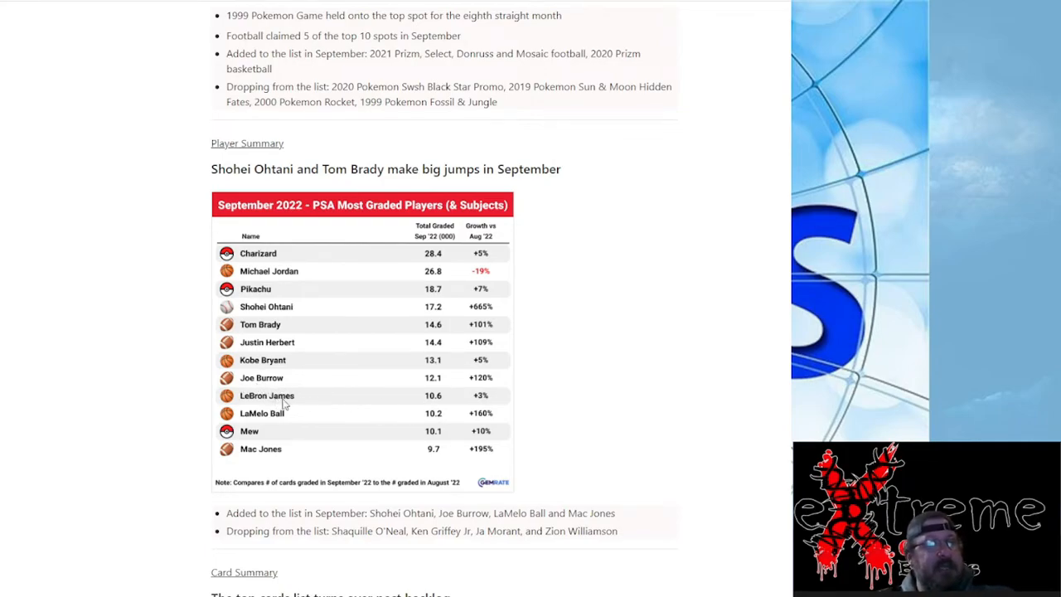
mouse_move(304, 412)
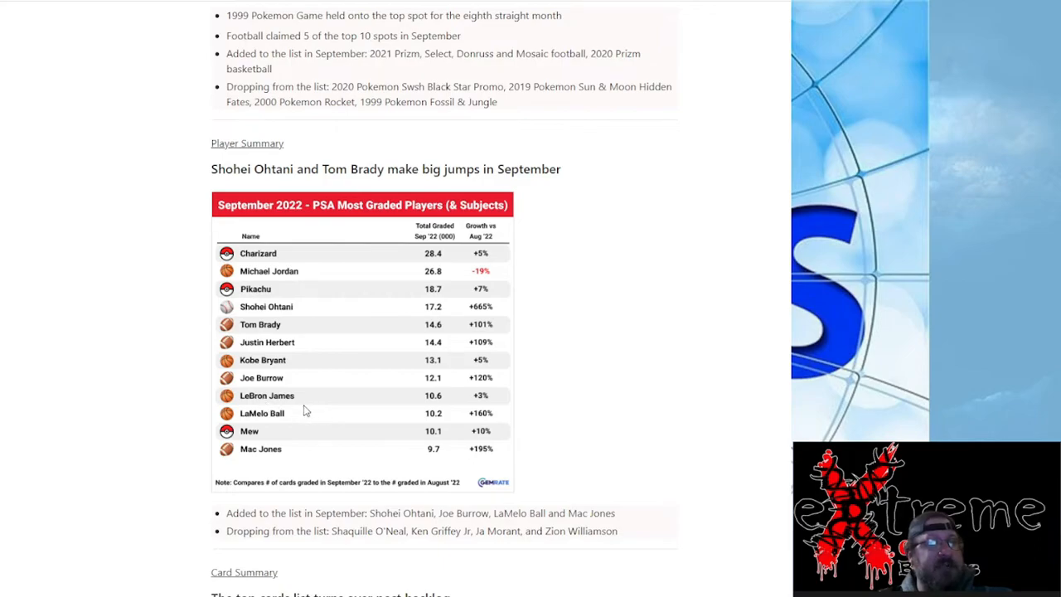
mouse_move(348, 412)
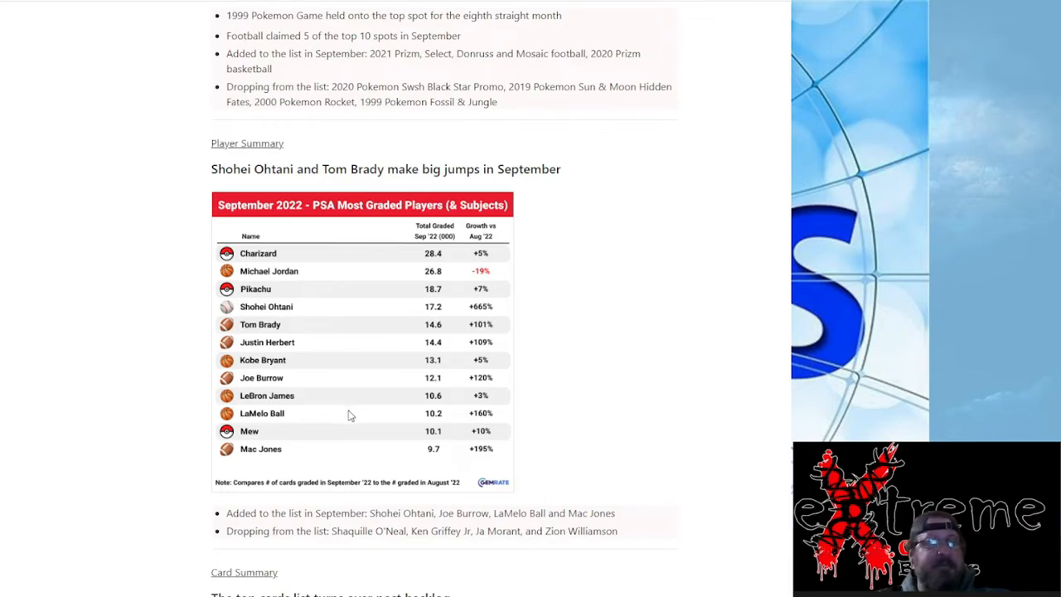
mouse_move(315, 423)
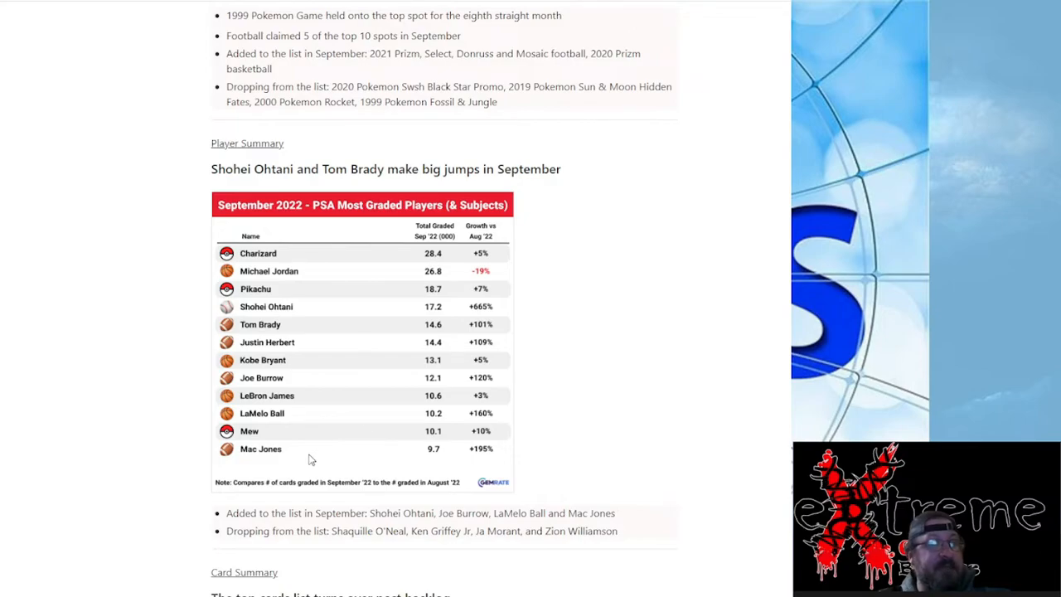
mouse_move(663, 176)
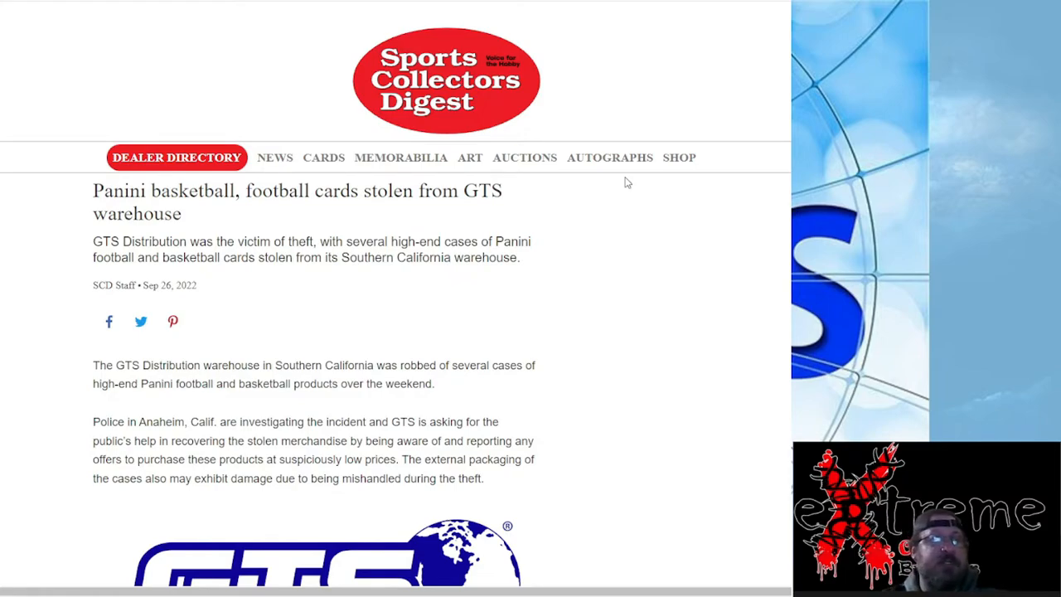
mouse_move(662, 319)
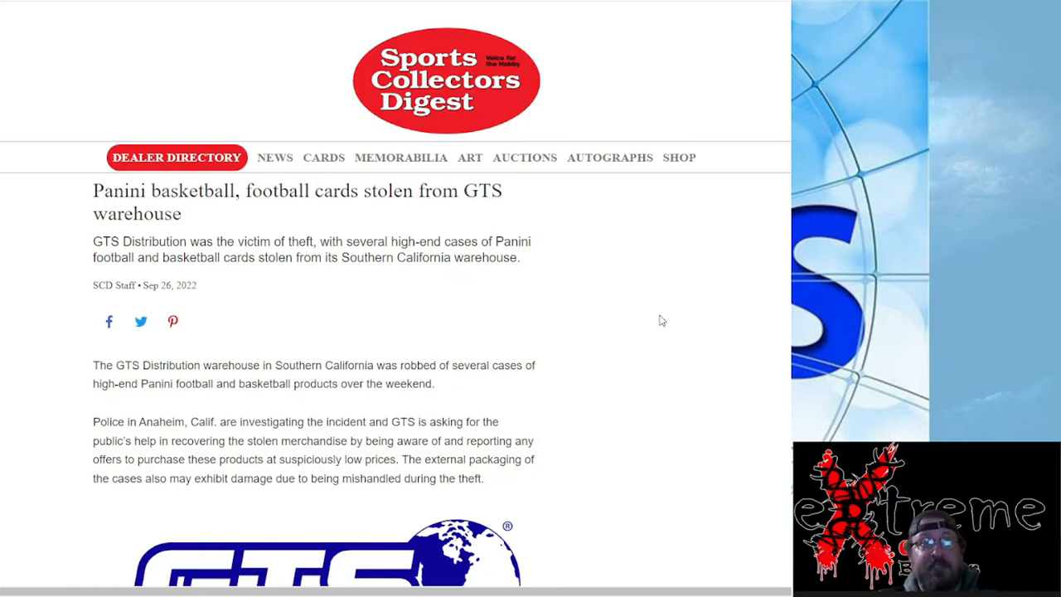
scroll("down", 3)
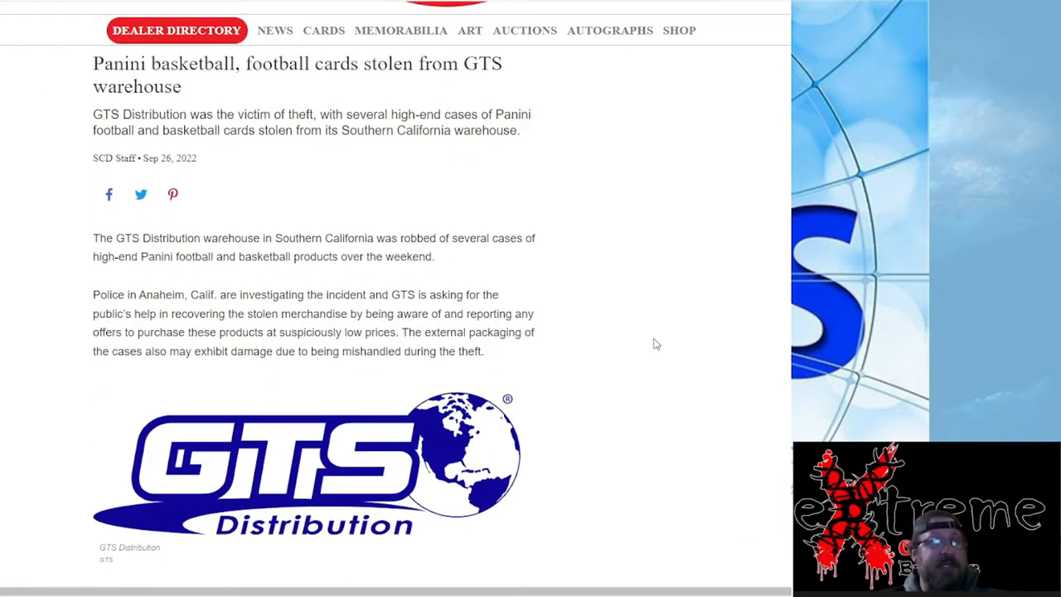
scroll("down", 3)
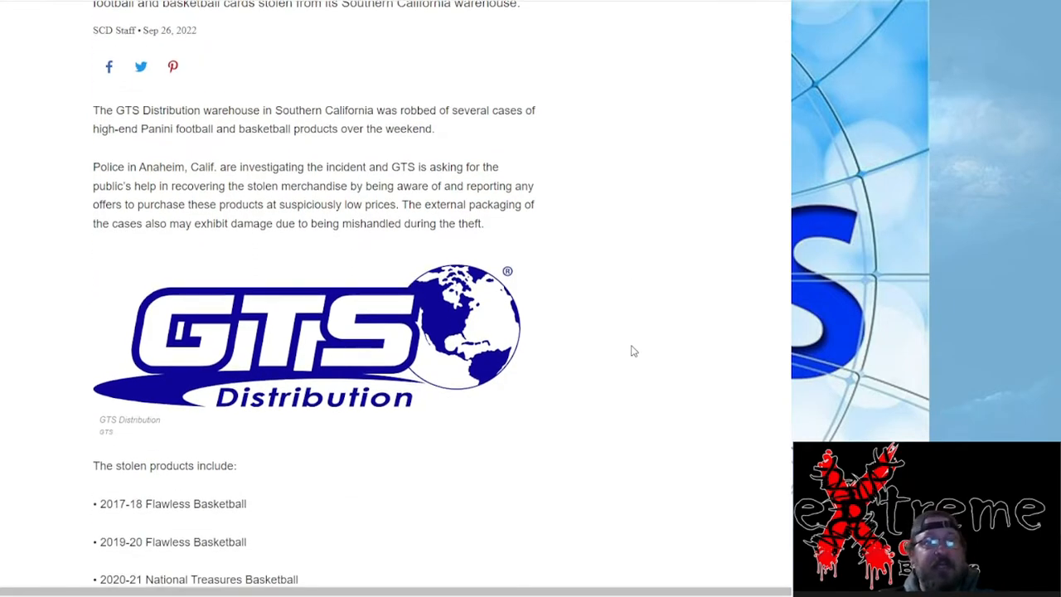
scroll("down", 3)
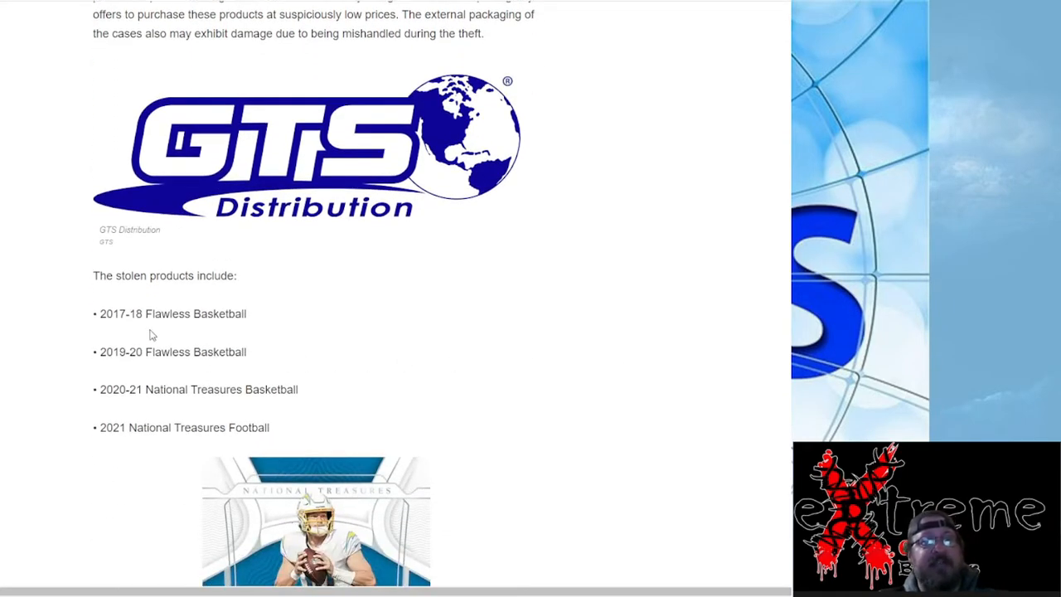
mouse_move(150, 376)
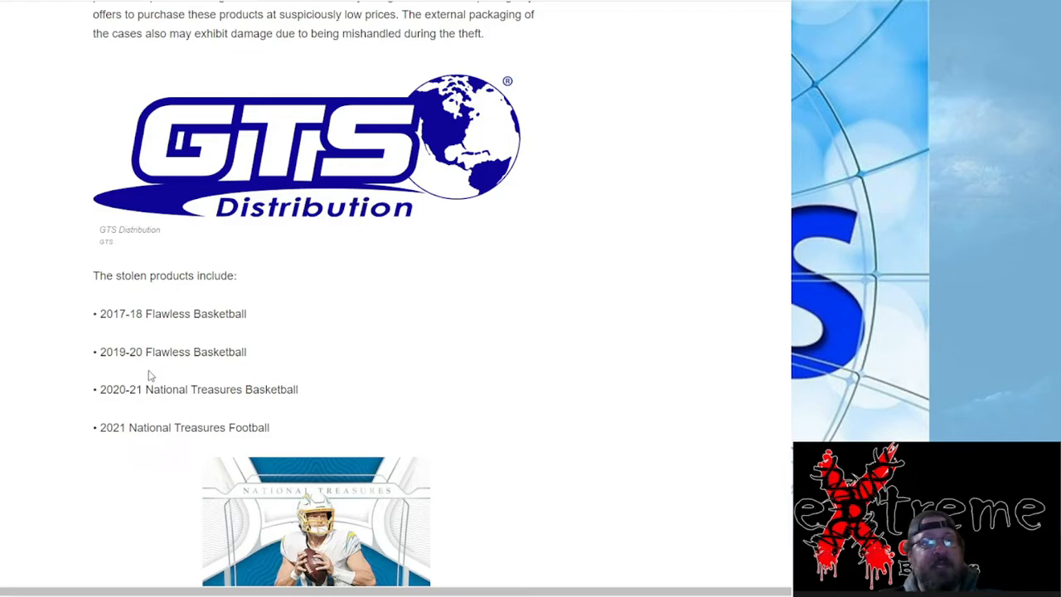
mouse_move(128, 412)
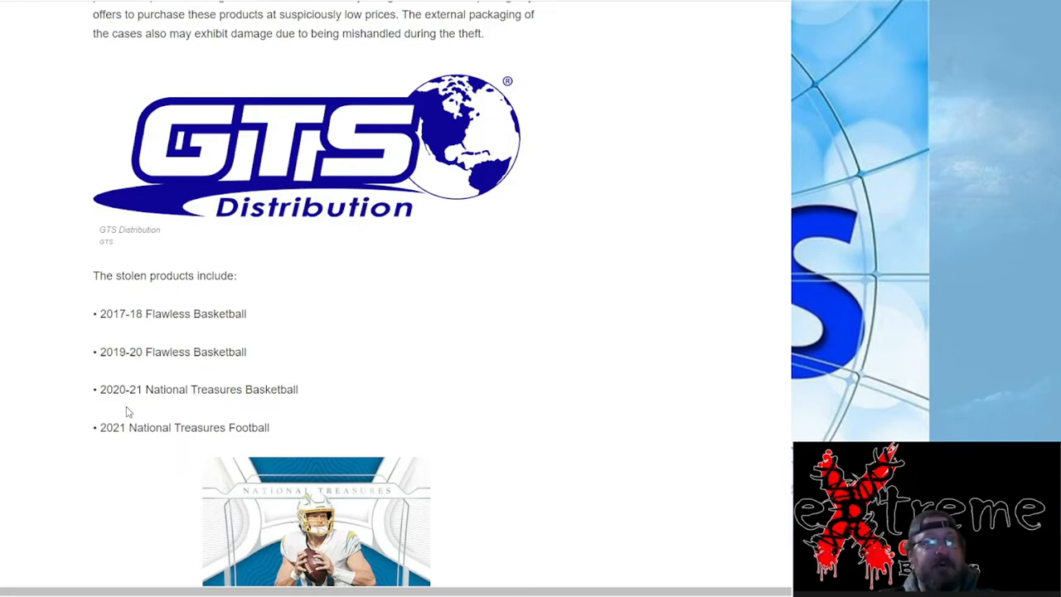
mouse_move(291, 406)
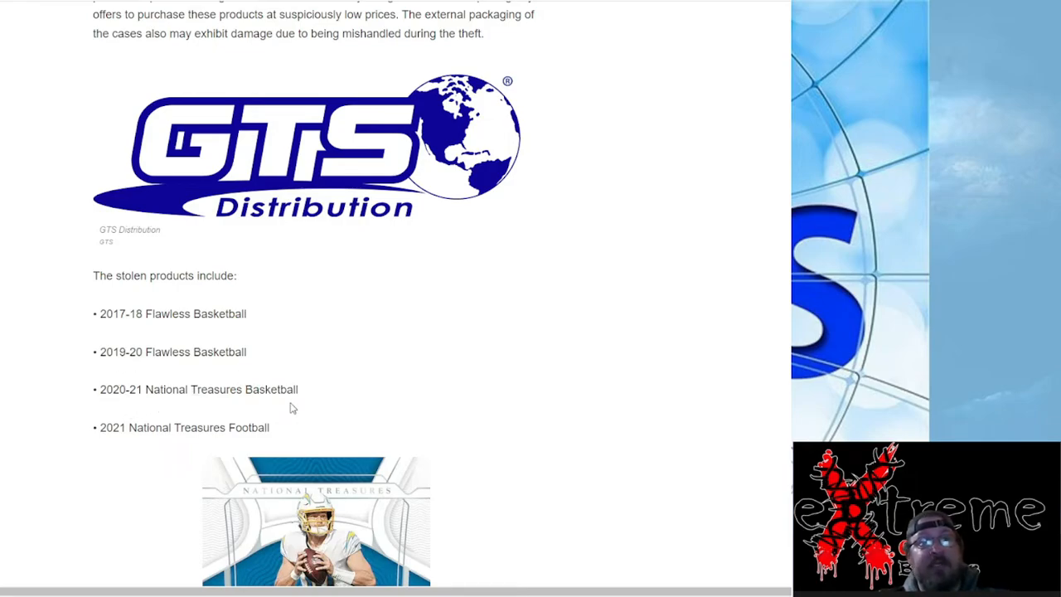
scroll("down", 3)
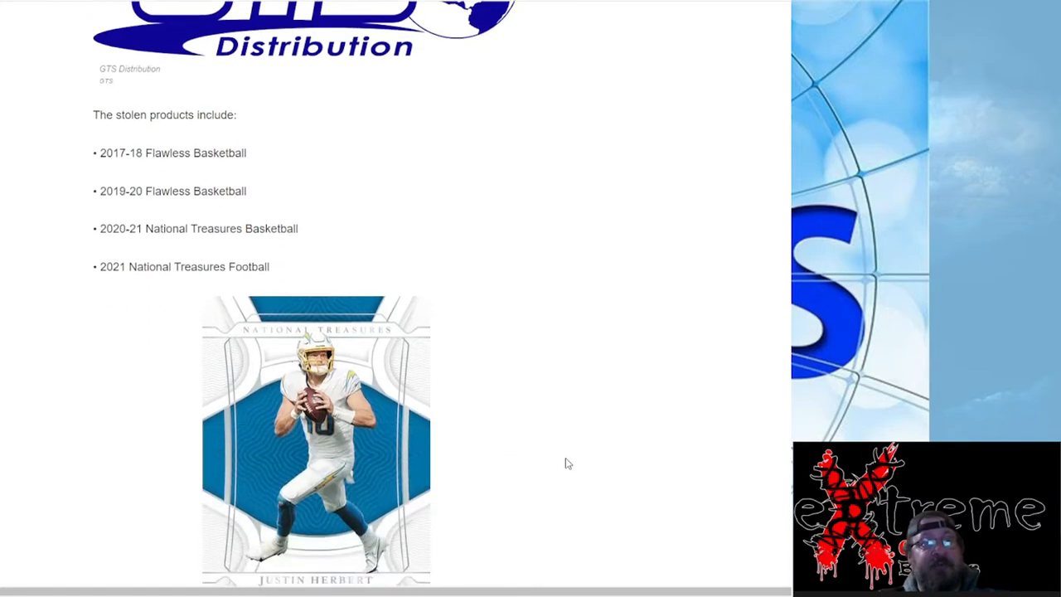
scroll("down", 3)
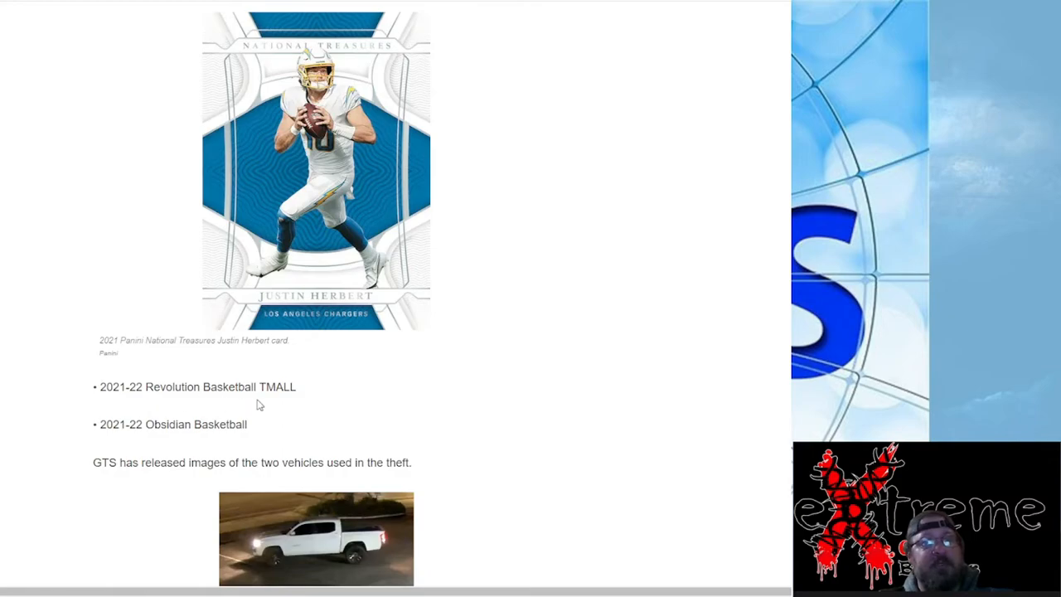
mouse_move(122, 438)
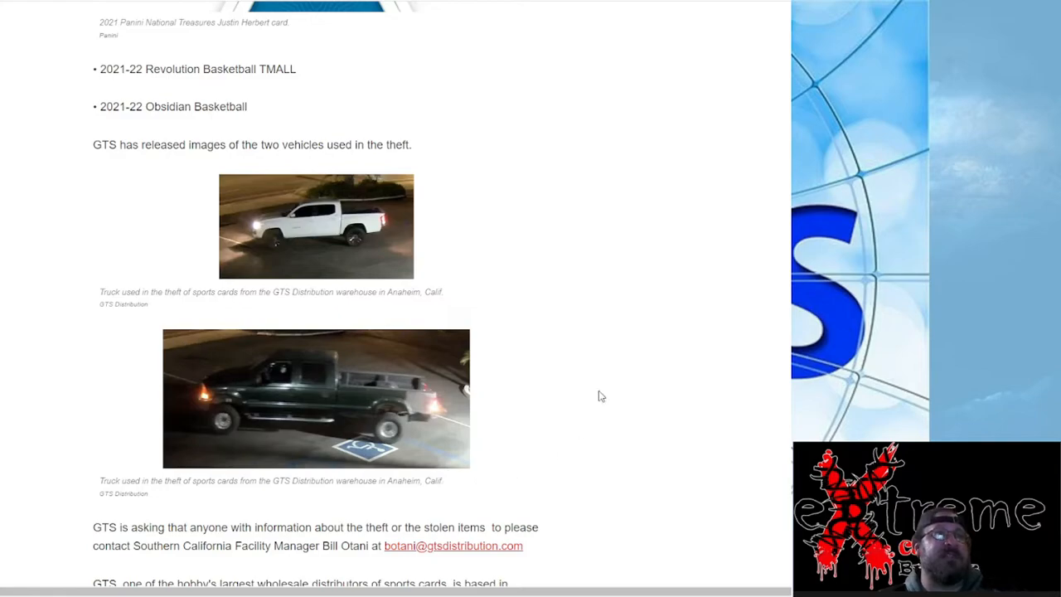
mouse_move(287, 254)
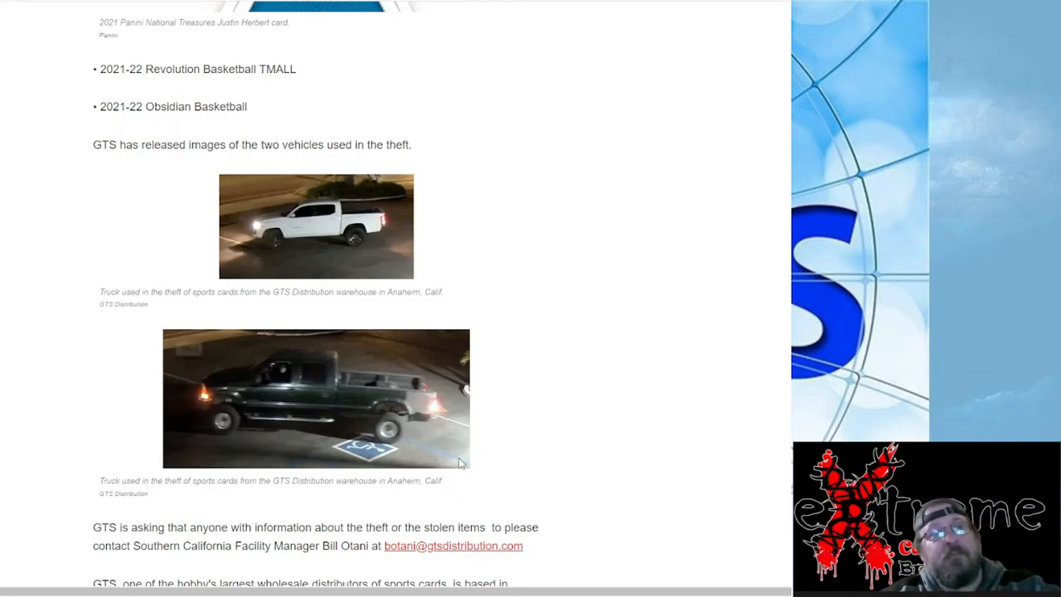
mouse_move(385, 426)
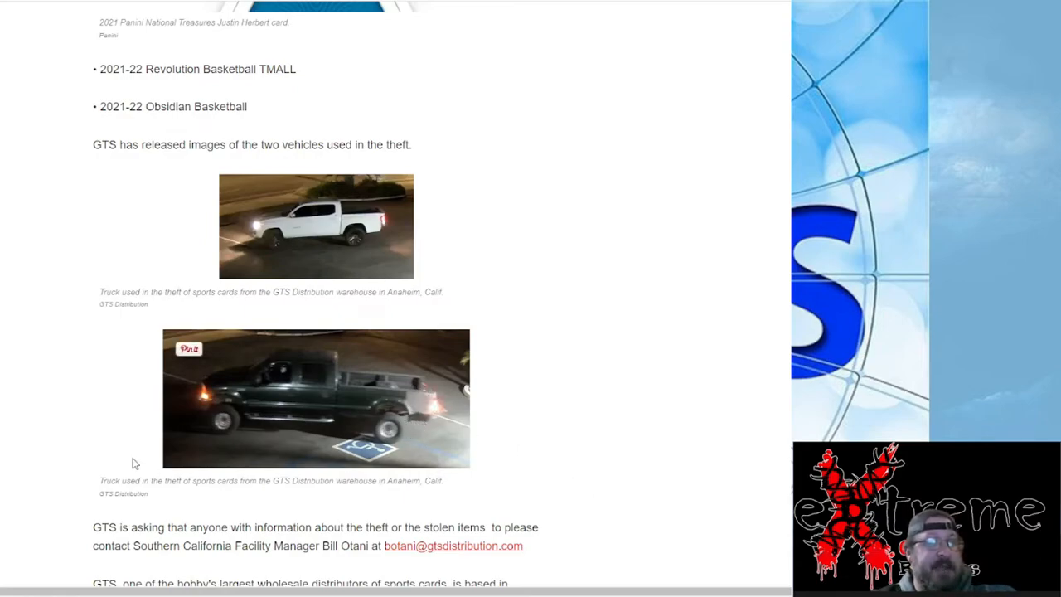
mouse_move(640, 462)
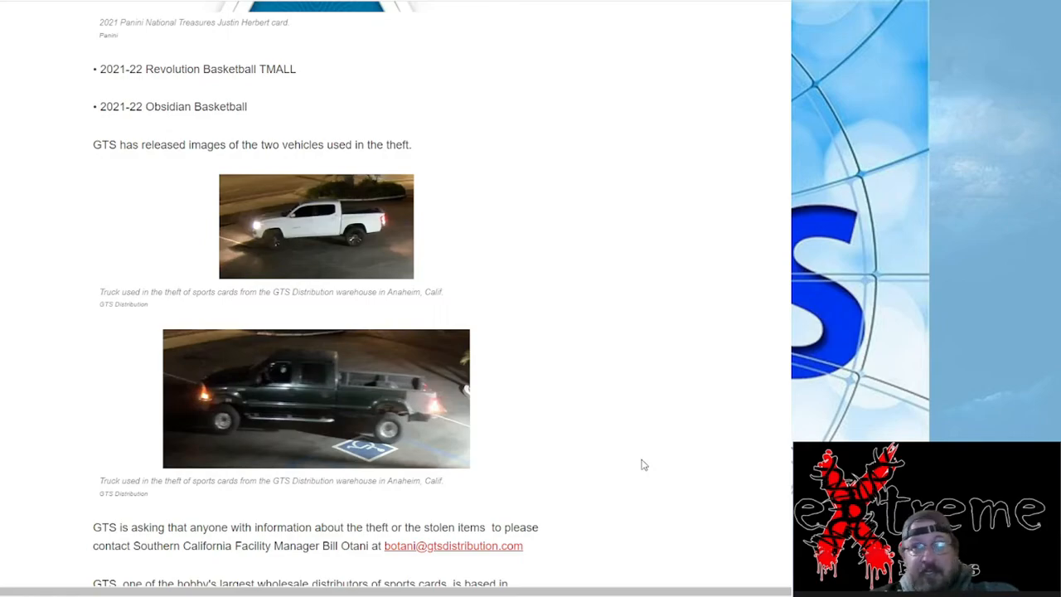
mouse_move(639, 421)
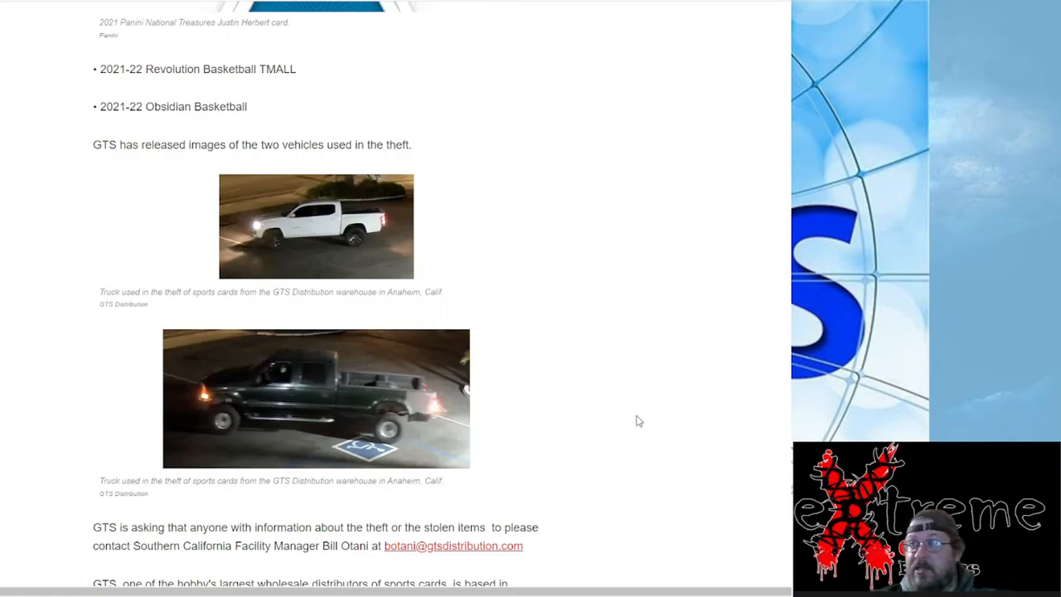
scroll("down", 3)
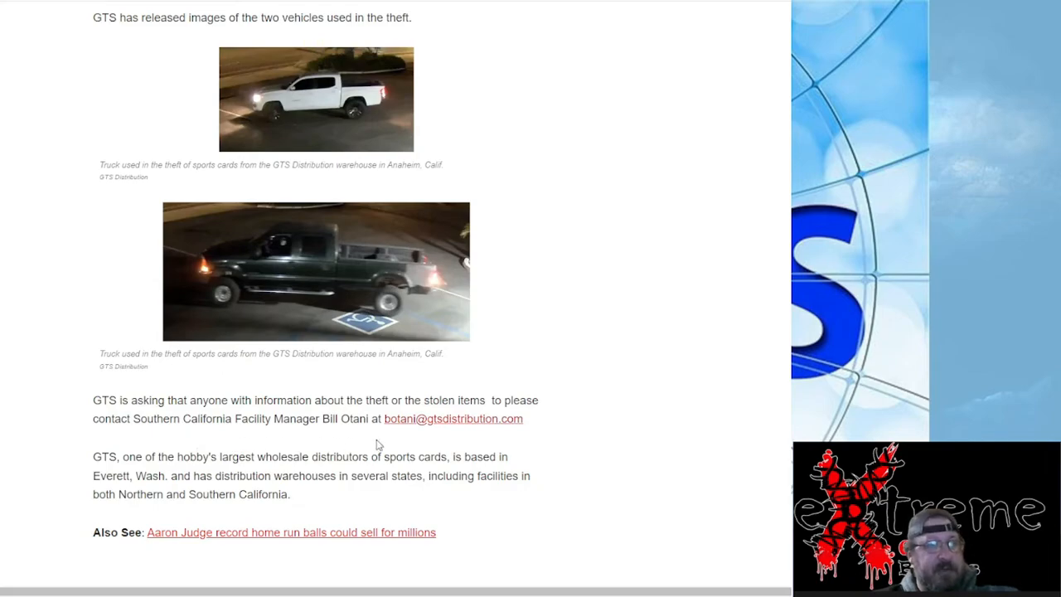
mouse_move(353, 440)
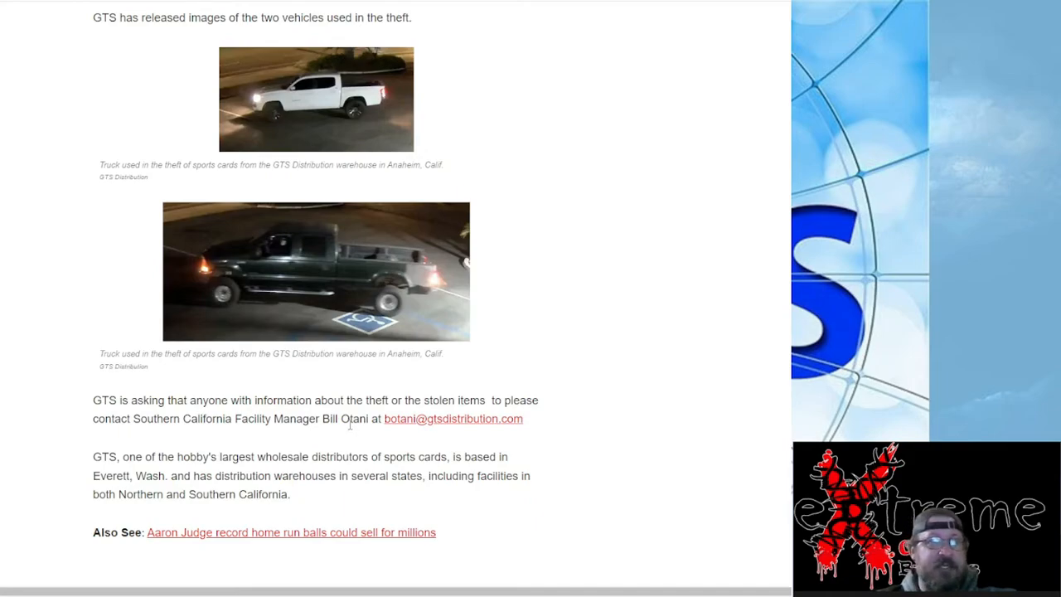
mouse_move(638, 563)
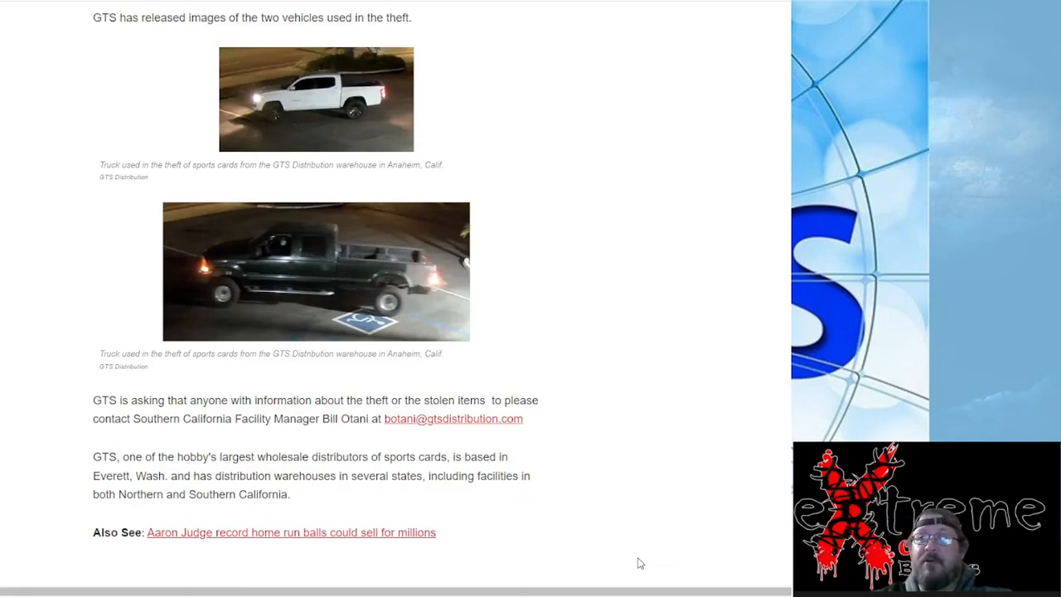
mouse_move(607, 491)
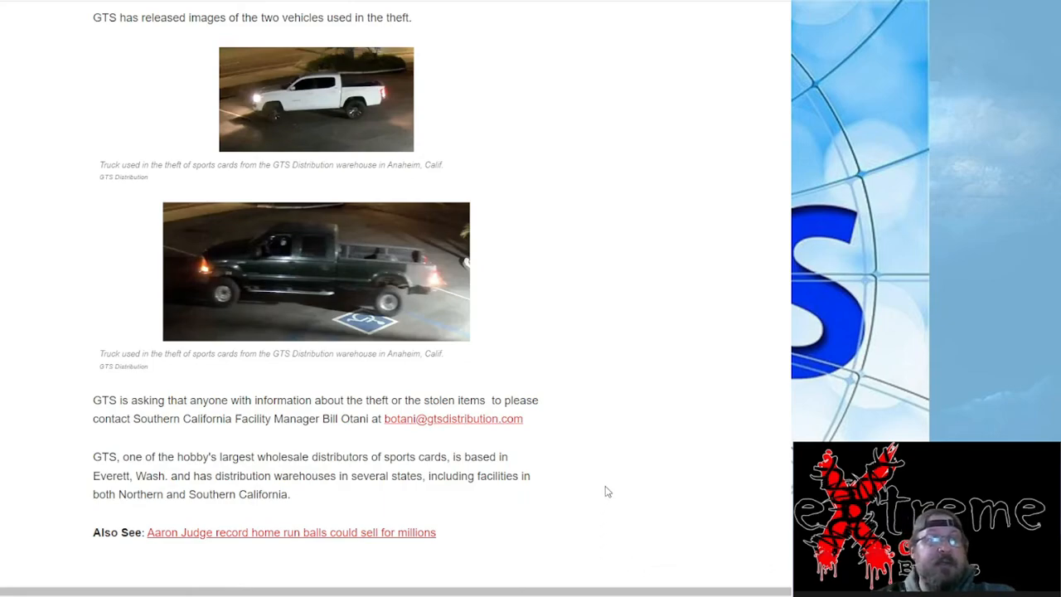